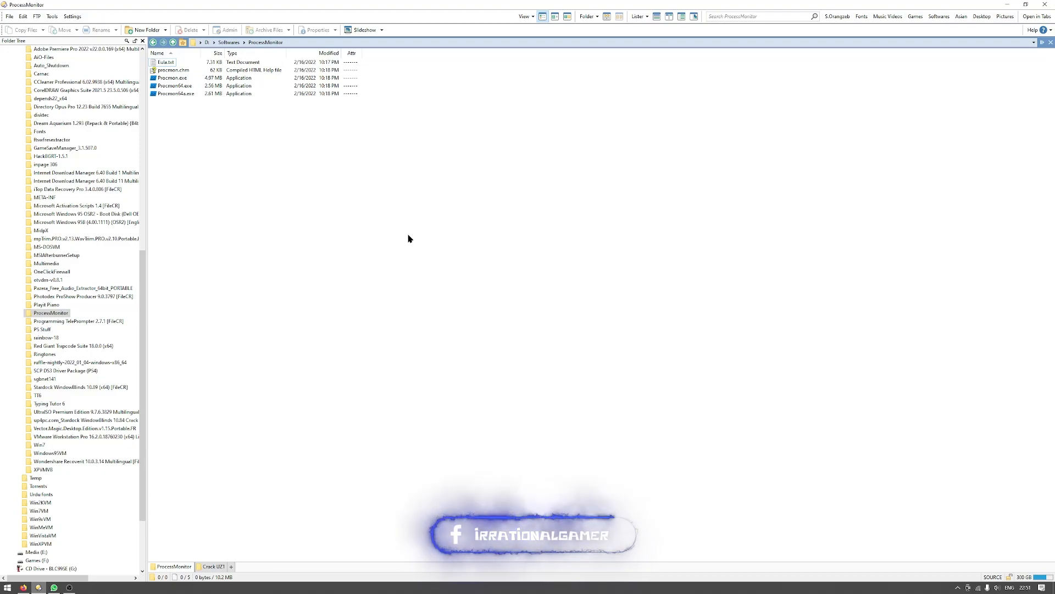
# Launch Procmon64.exe and scroll through the captured live event list.
pyautogui.click(174, 77)
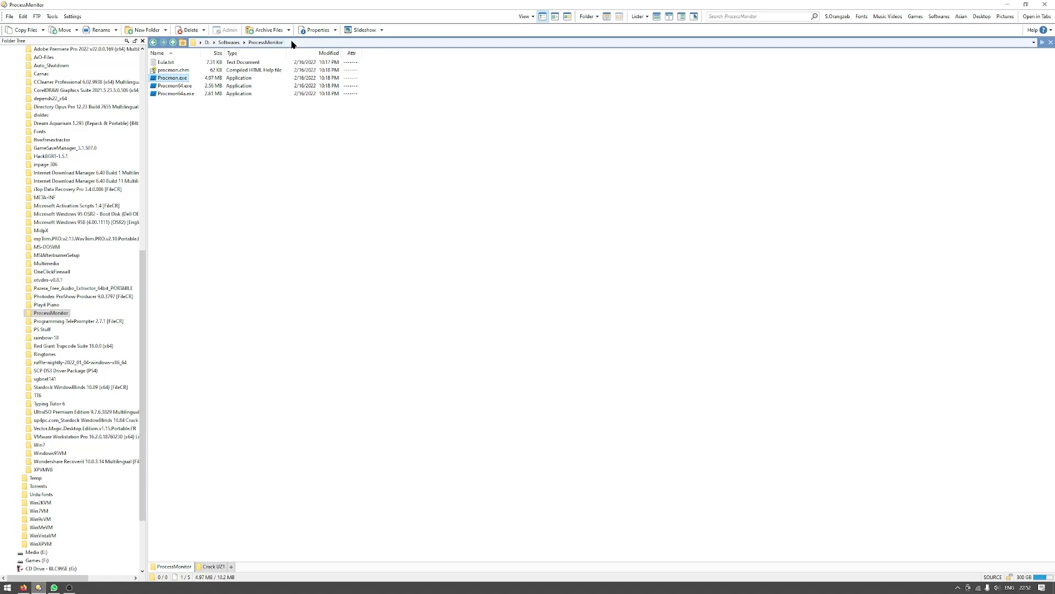
pyautogui.moveTo(312, 180)
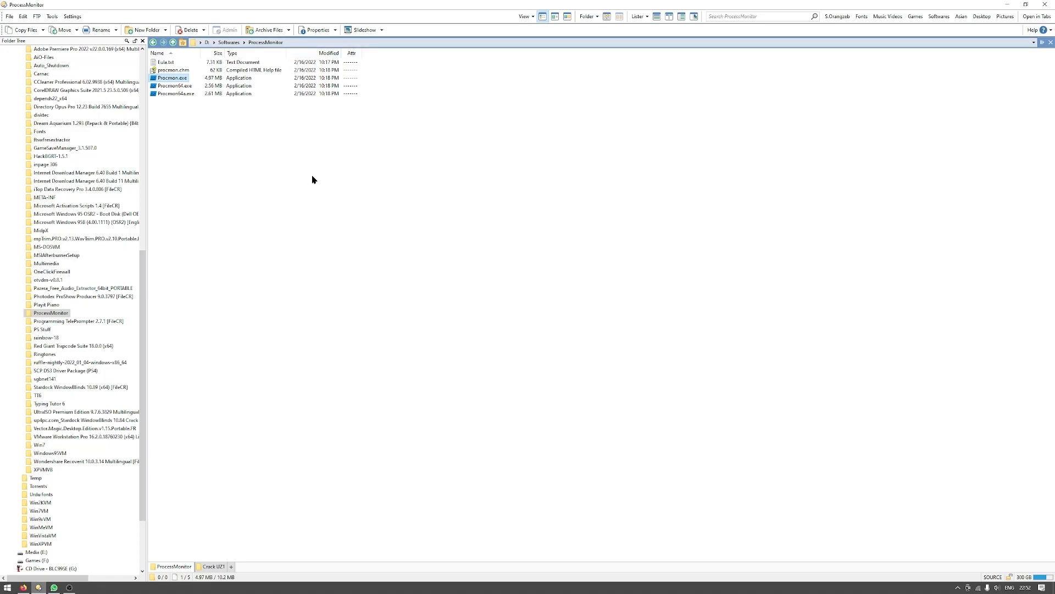
pyautogui.moveTo(320, 178)
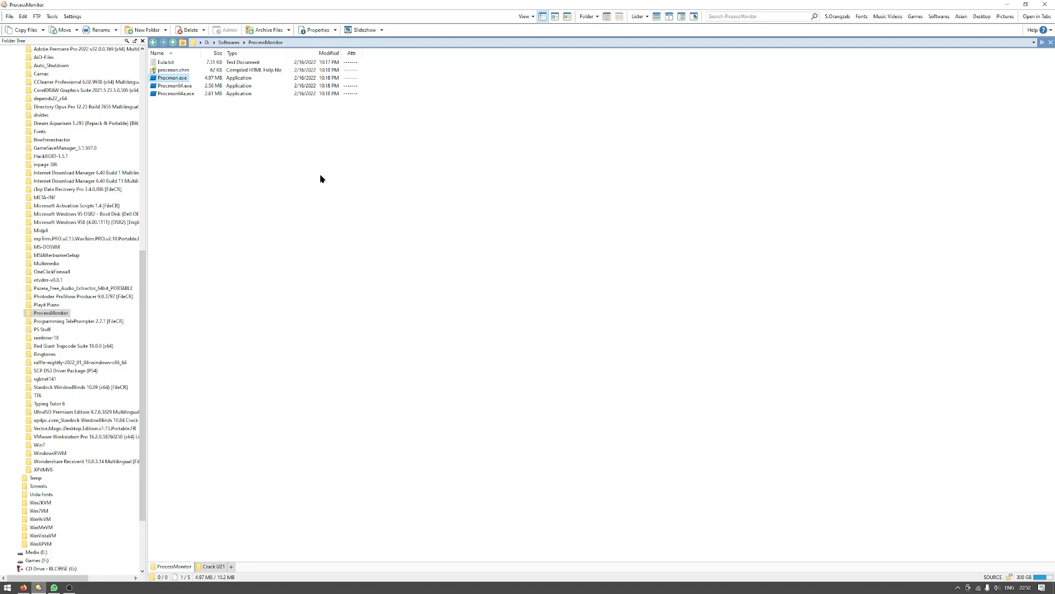
pyautogui.moveTo(285, 164)
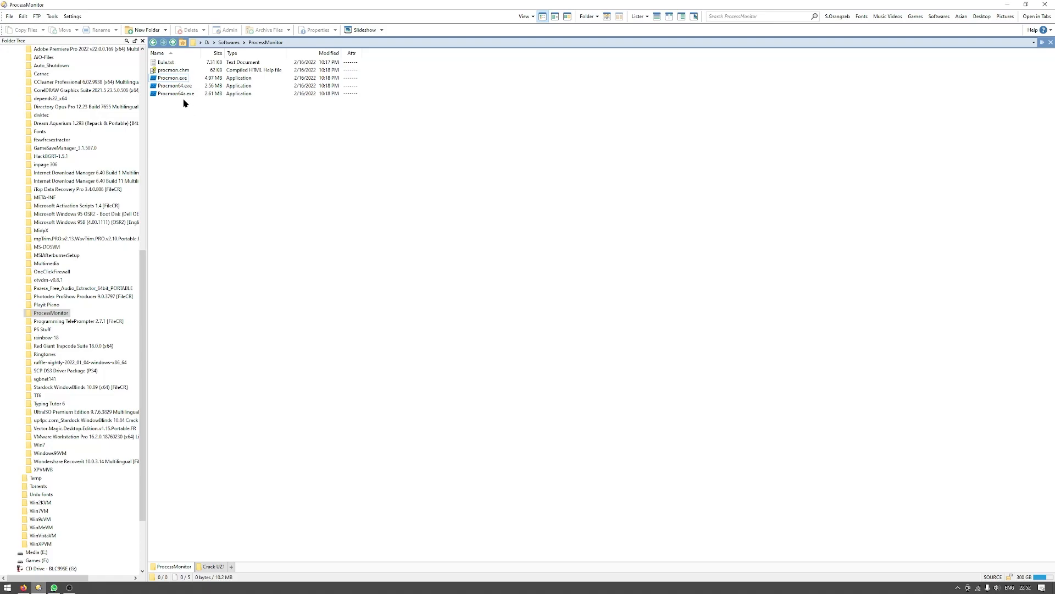
pyautogui.moveTo(174, 85)
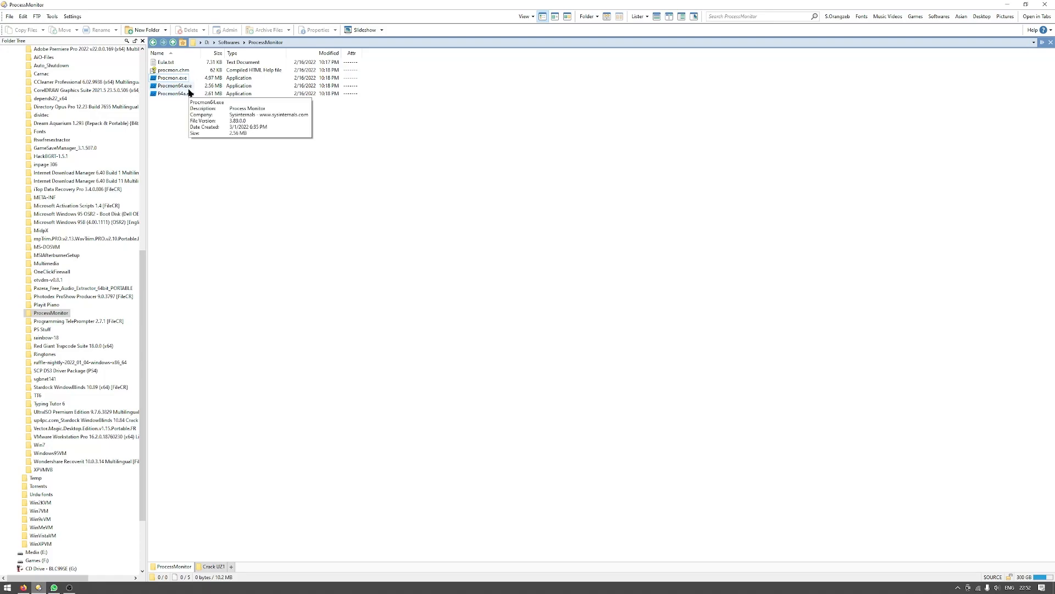
pyautogui.moveTo(197, 99)
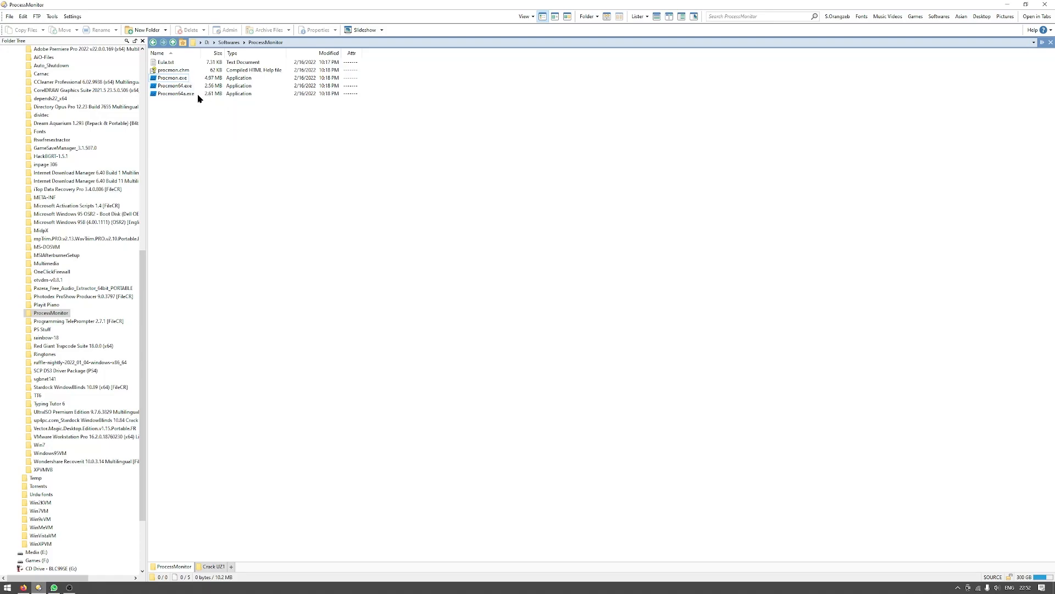
pyautogui.moveTo(221, 110)
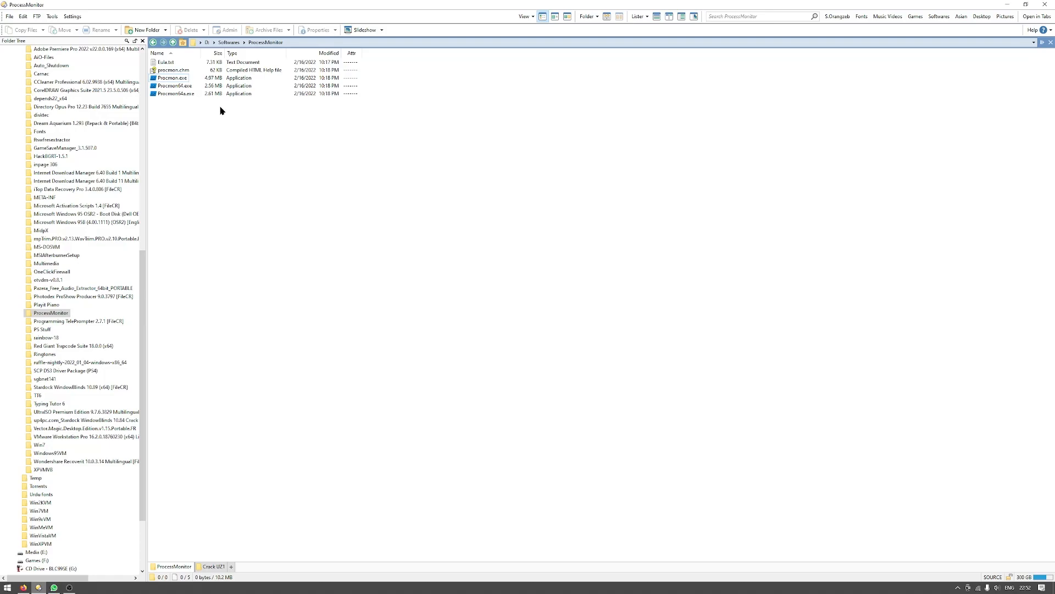
pyautogui.moveTo(175, 85)
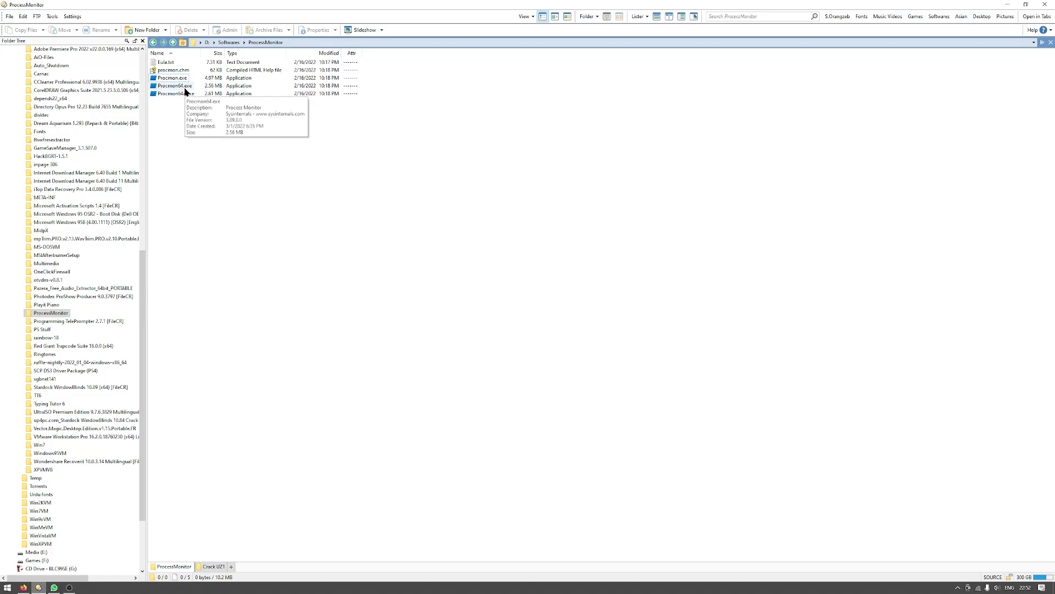
pyautogui.click(174, 85)
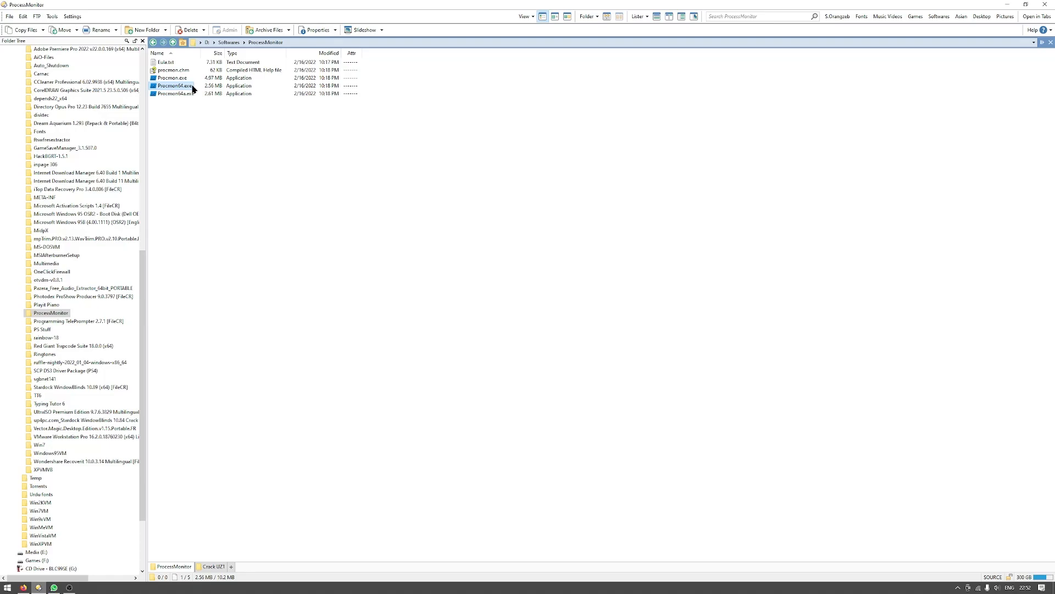
pyautogui.doubleClick(174, 86)
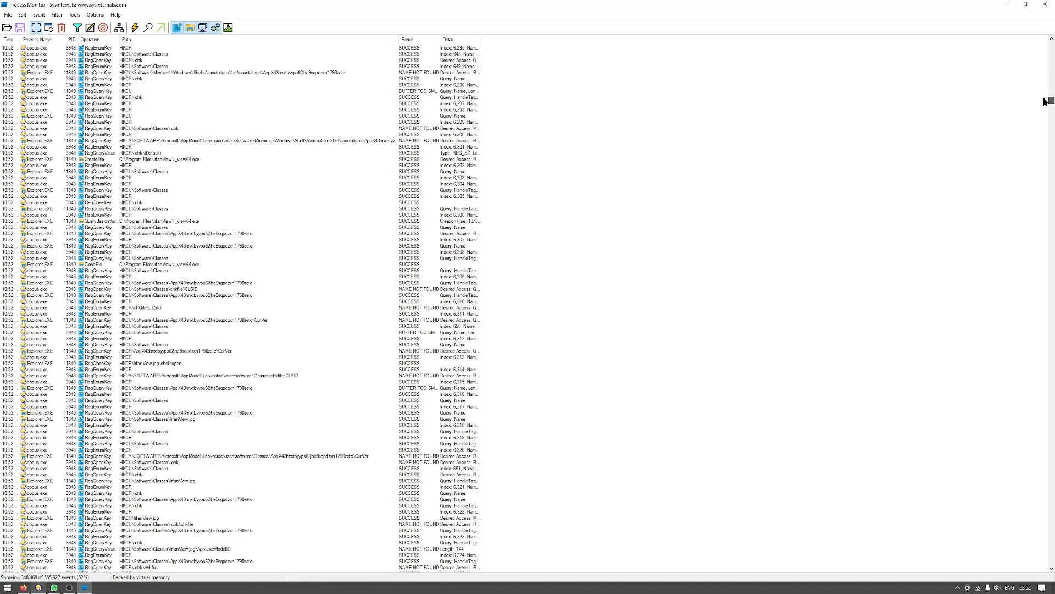
pyautogui.click(330, 263)
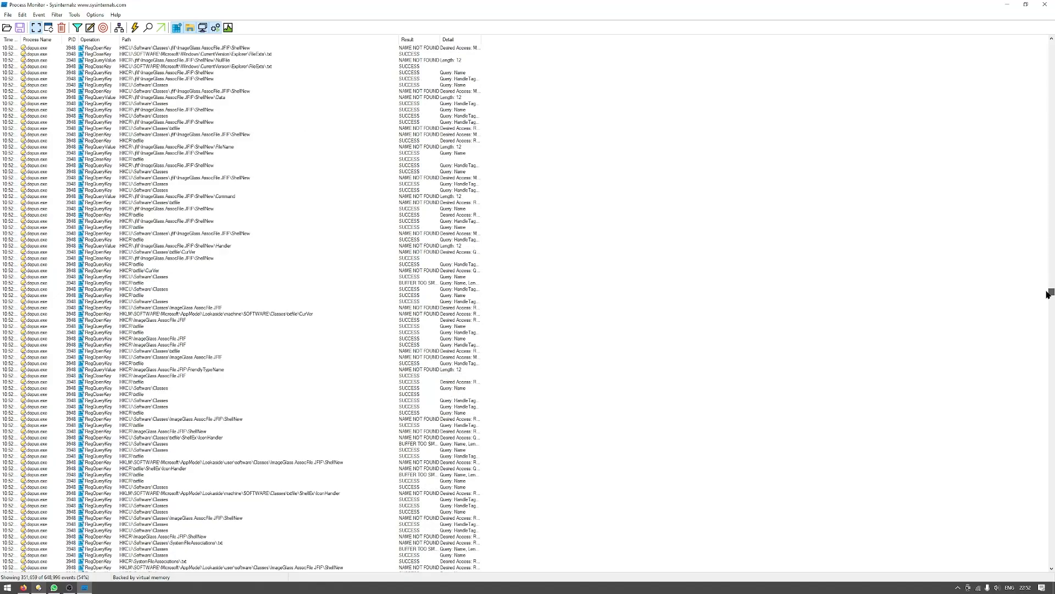
pyautogui.scroll(-3)
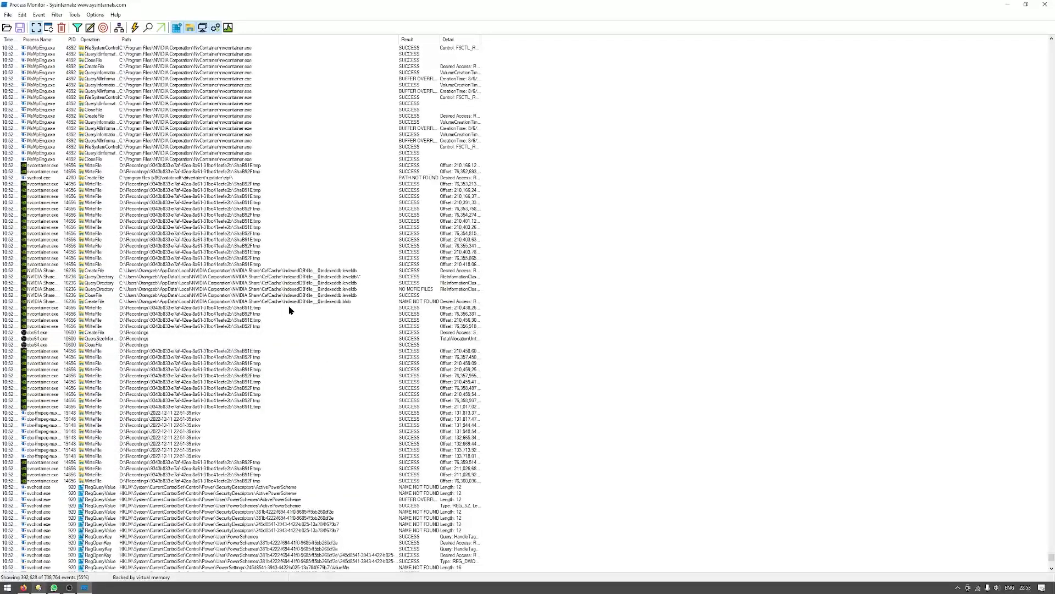
pyautogui.moveTo(78, 27)
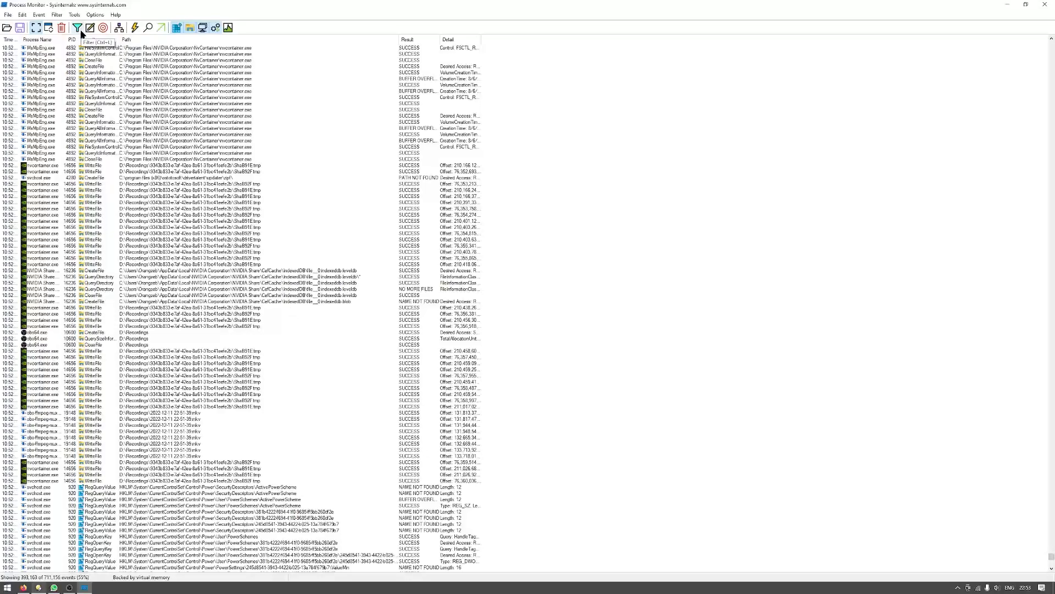
pyautogui.click(78, 27)
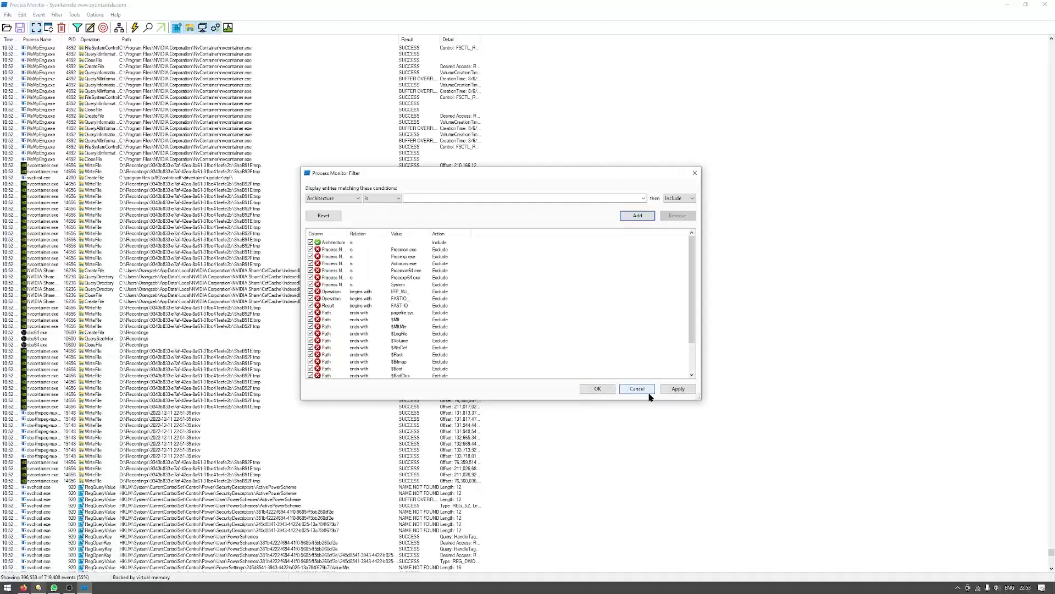
pyautogui.click(636, 388)
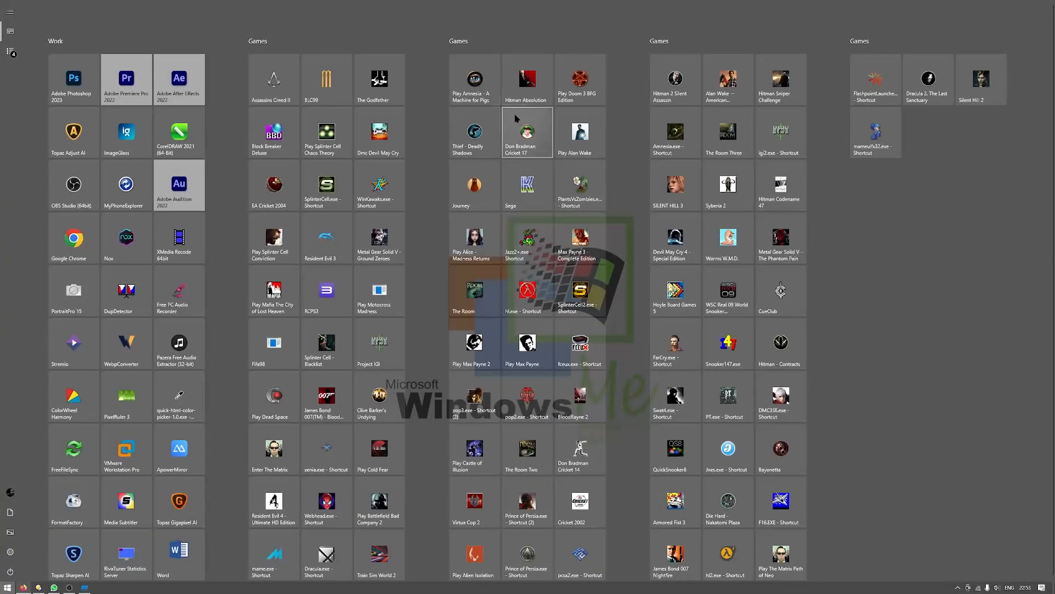
pyautogui.moveTo(326, 341)
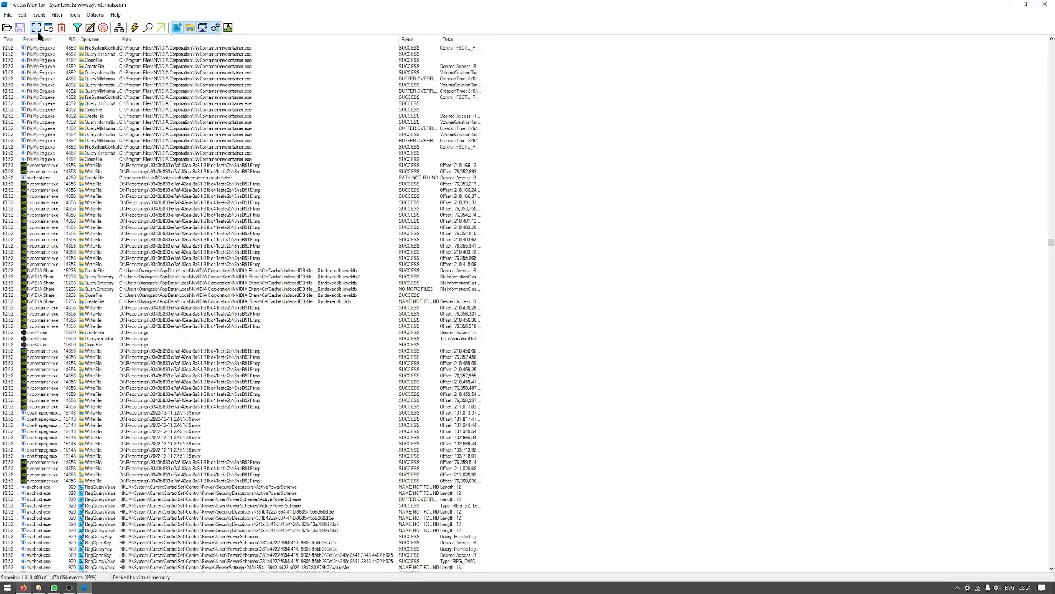
pyautogui.moveTo(35, 27)
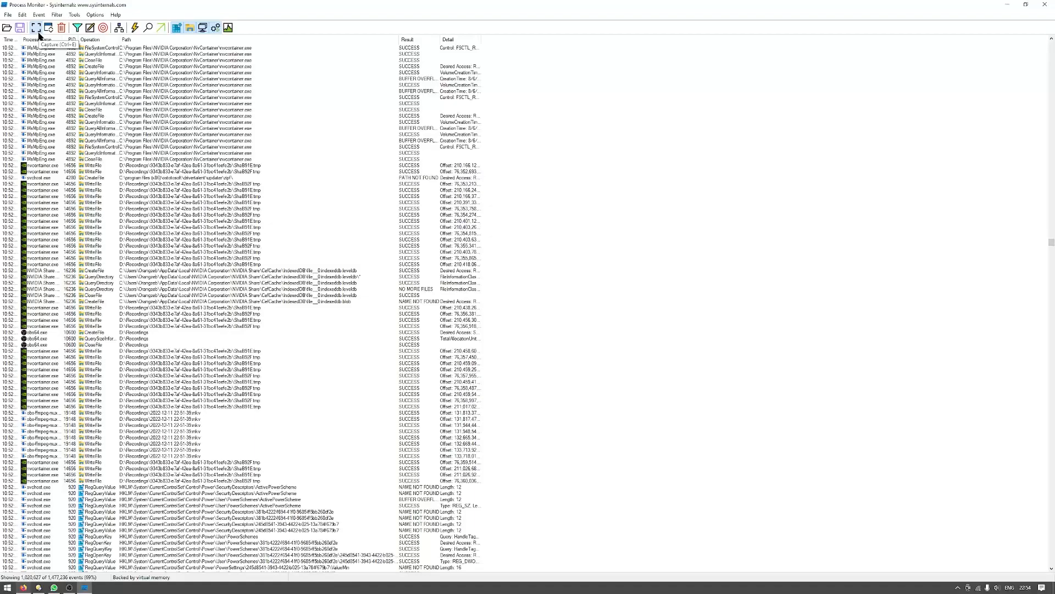
pyautogui.moveTo(159, 177)
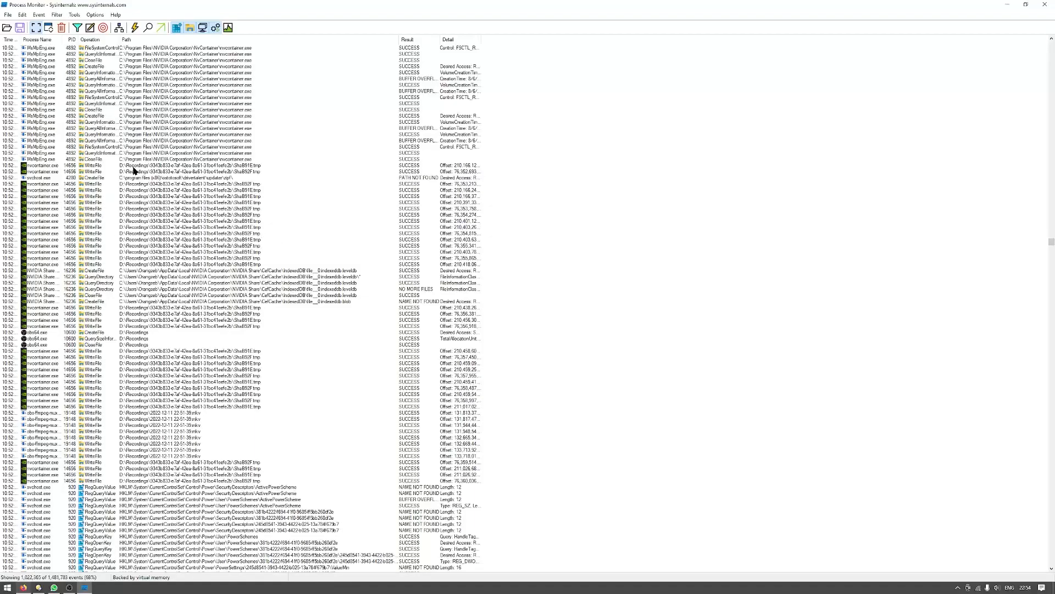
pyautogui.moveTo(36, 27)
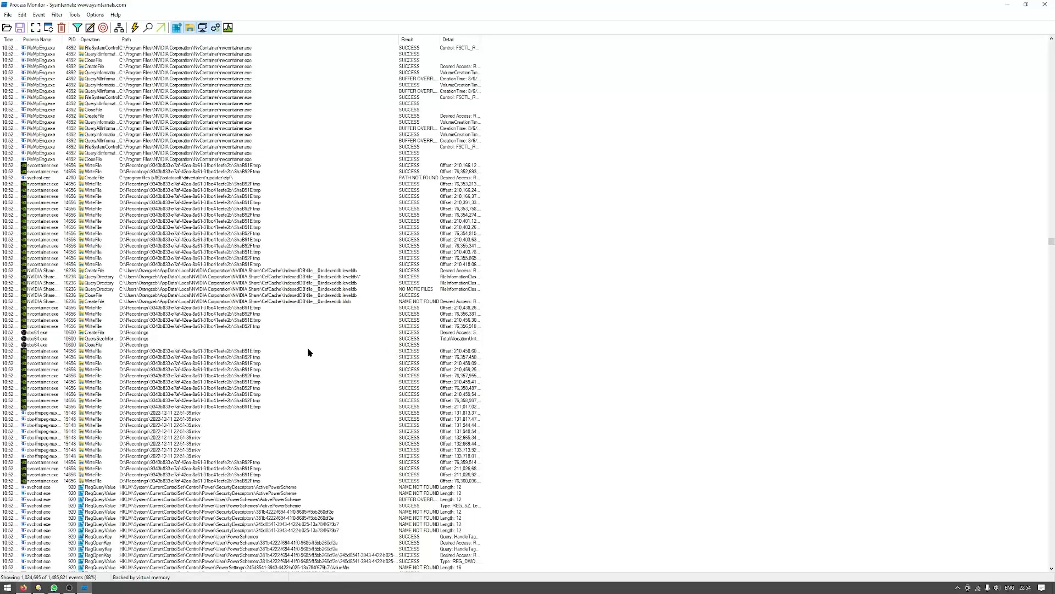
pyautogui.moveTo(90, 110)
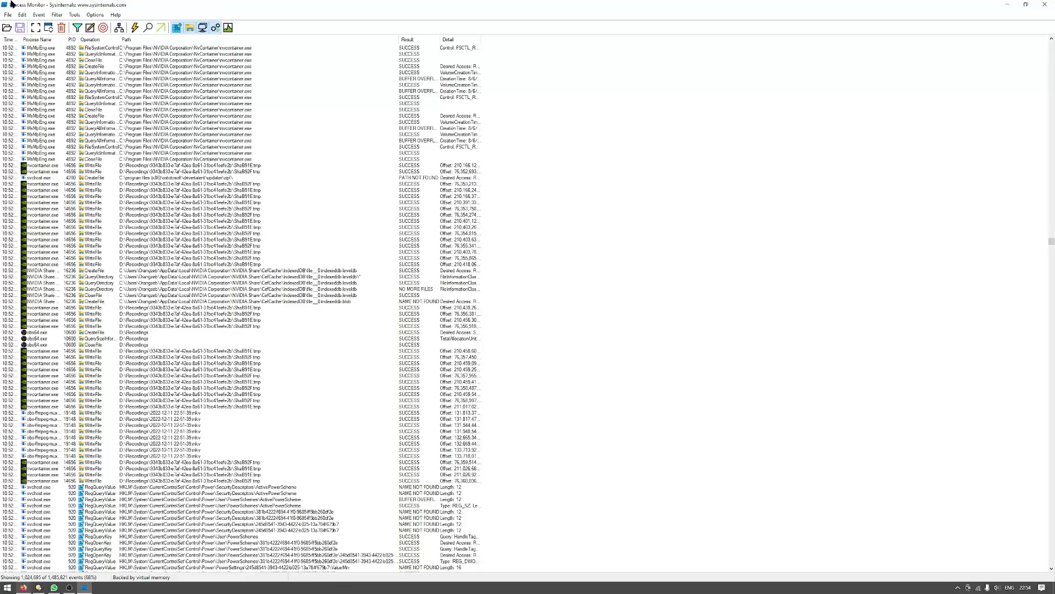
pyautogui.moveTo(468, 264)
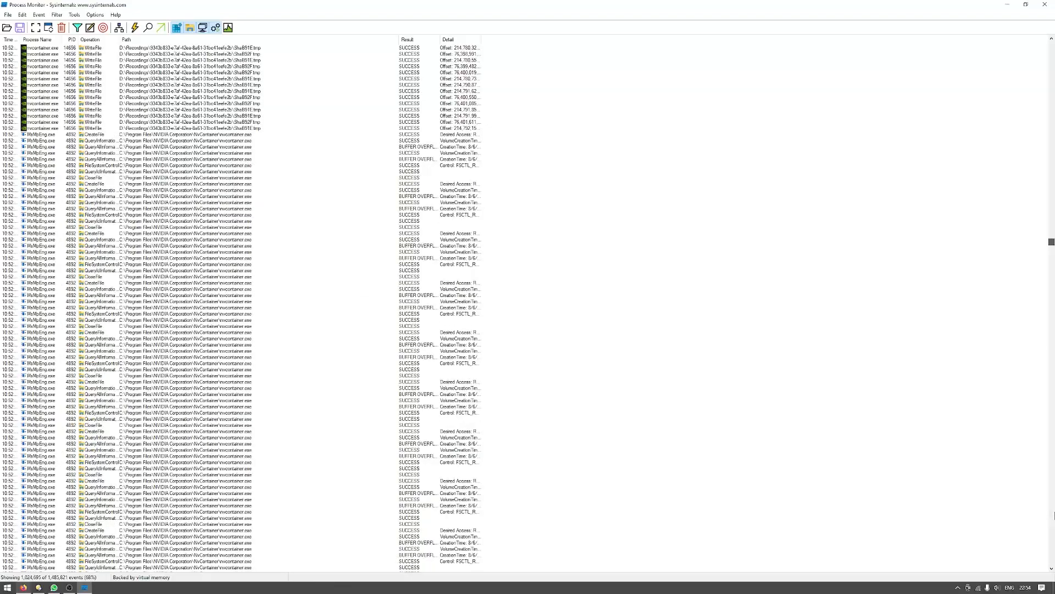
# Scroll the event list down to find Blacklist_DX11_game.exe events.
pyautogui.scroll(-3)
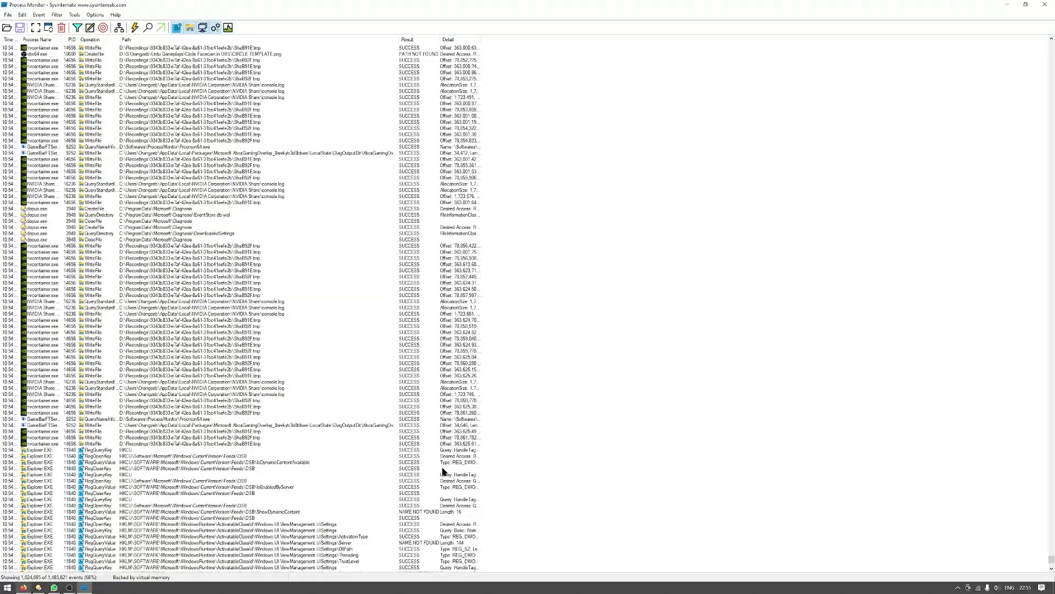
pyautogui.scroll(-3)
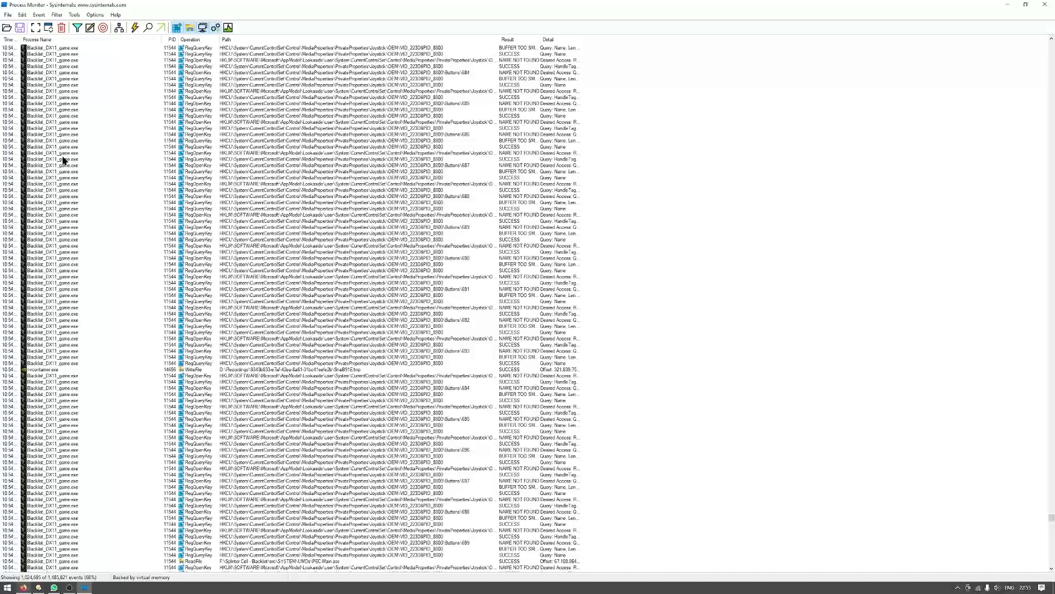
pyautogui.moveTo(332, 200)
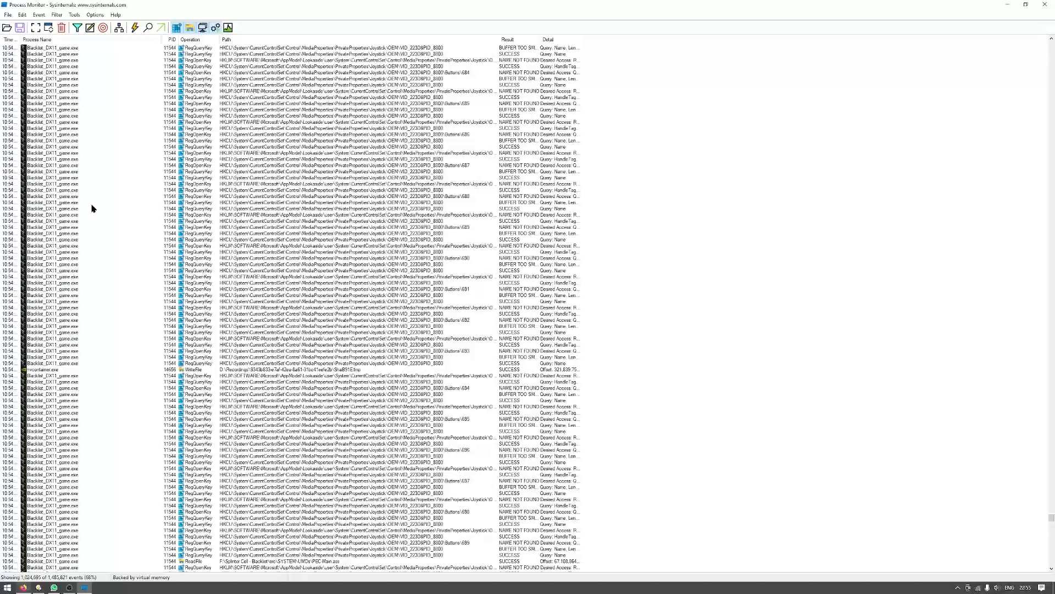
pyautogui.moveTo(524, 148)
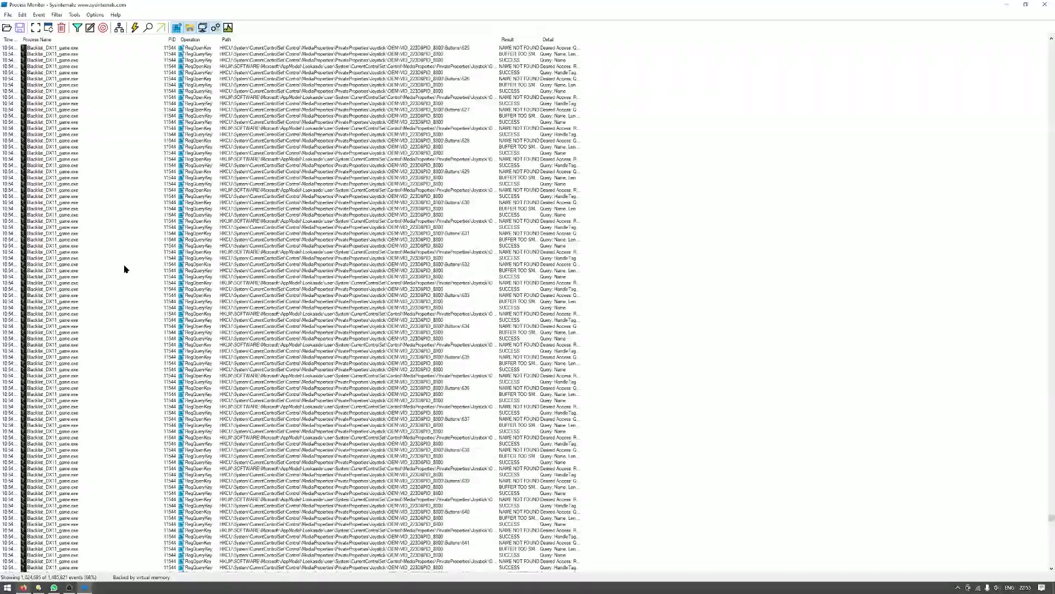
pyautogui.scroll(-3)
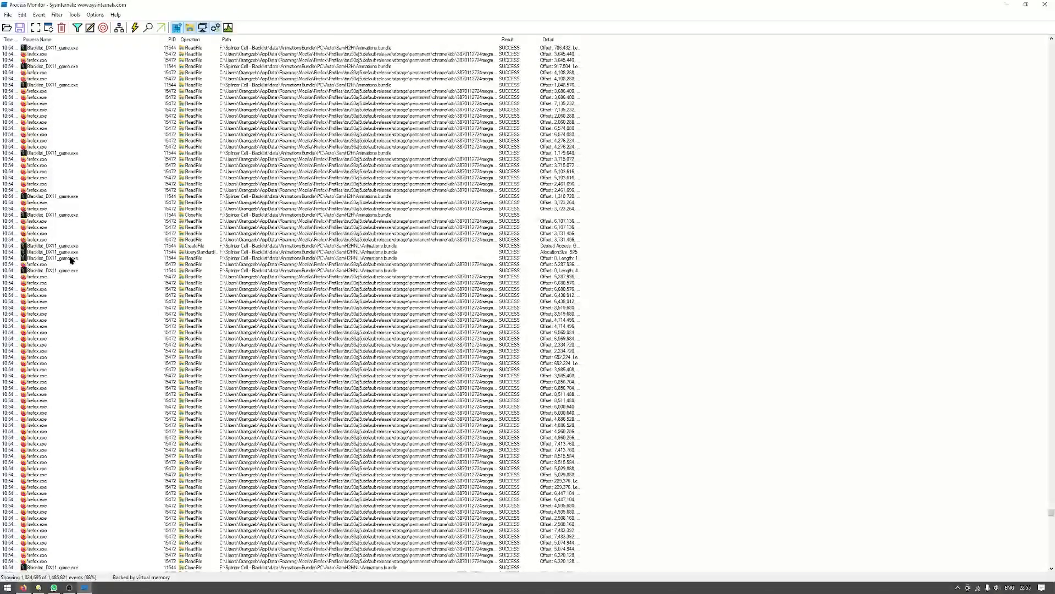
pyautogui.moveTo(69, 251)
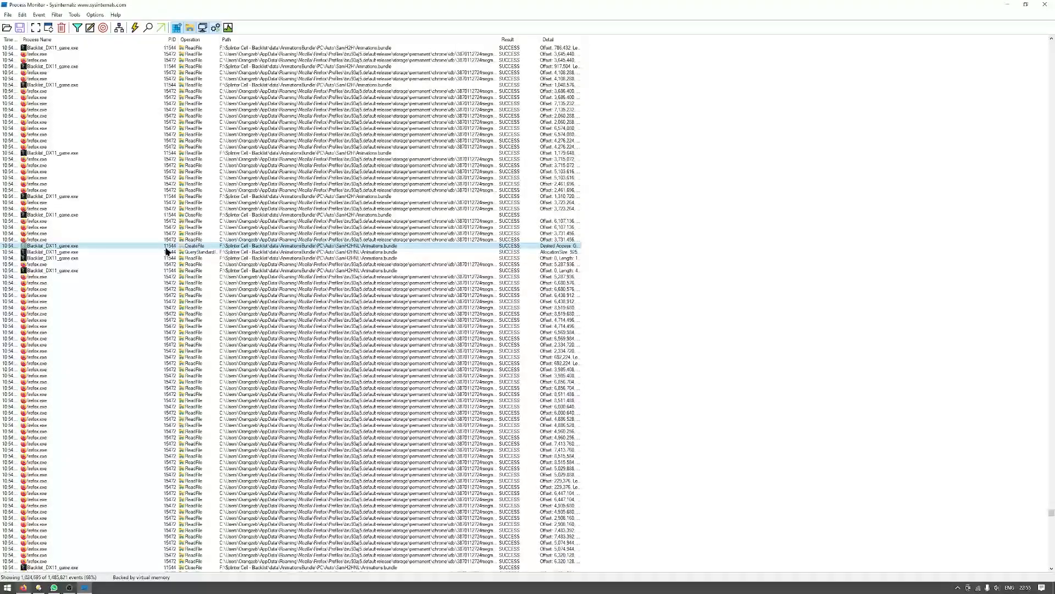
pyautogui.moveTo(396, 249)
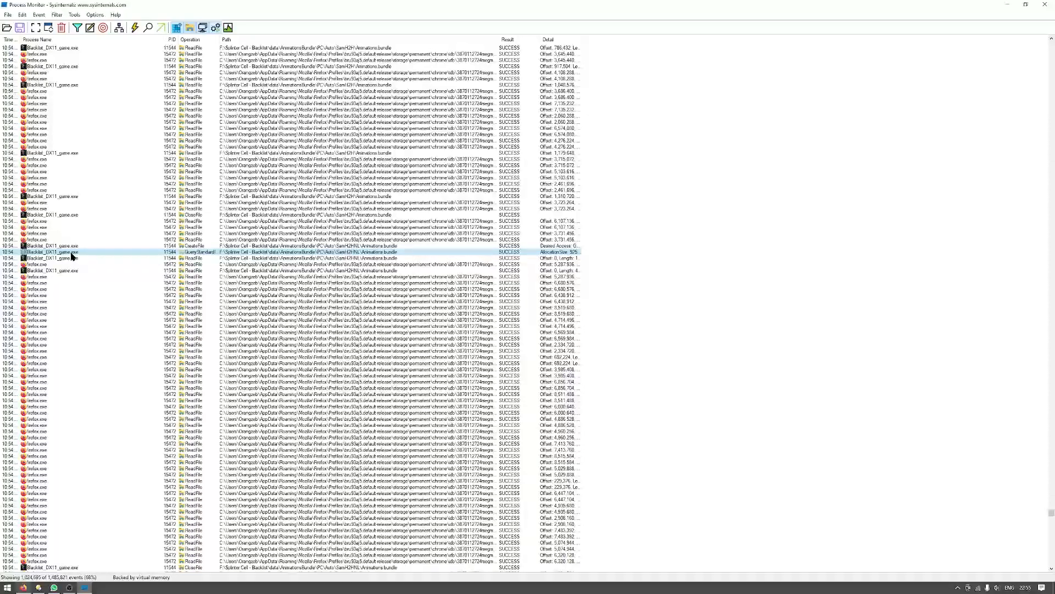
# Right-click a Blacklist_DX11_game.exe event to bring up its include/exclude options.
pyautogui.rightClick(51, 252)
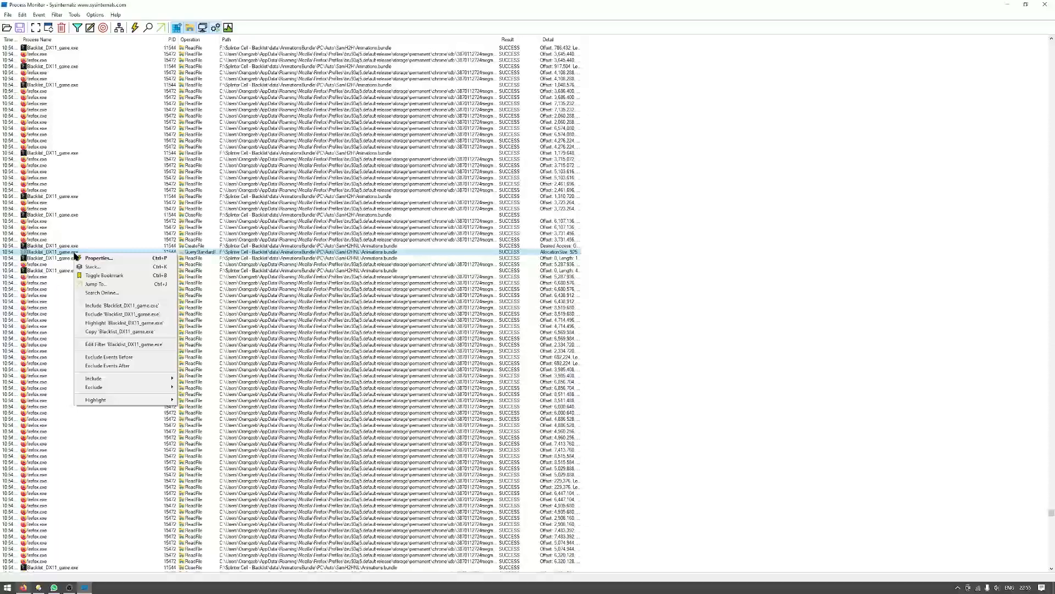
pyautogui.moveTo(142, 305)
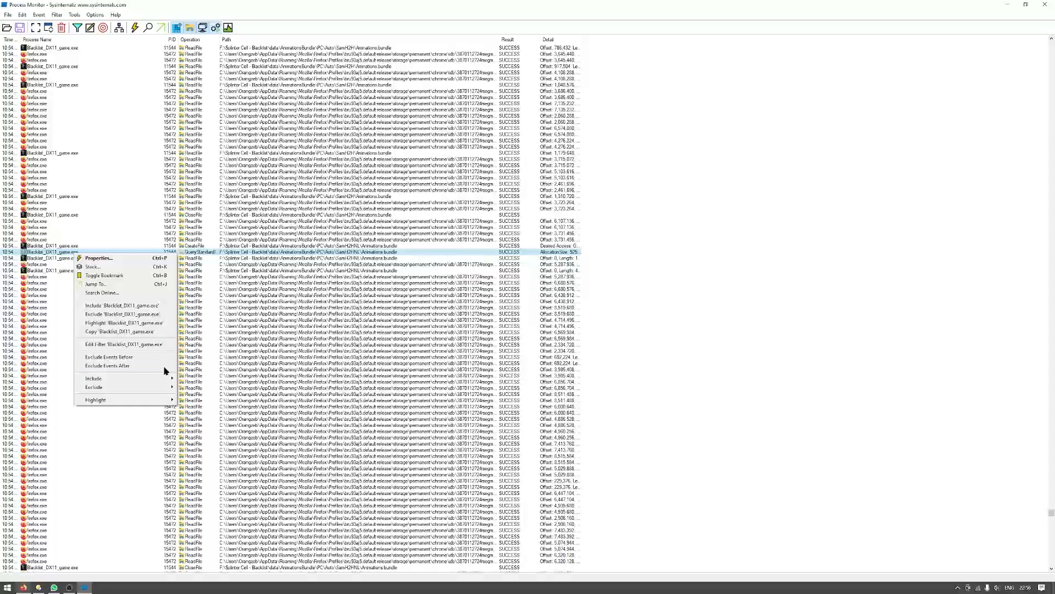
pyautogui.moveTo(171, 303)
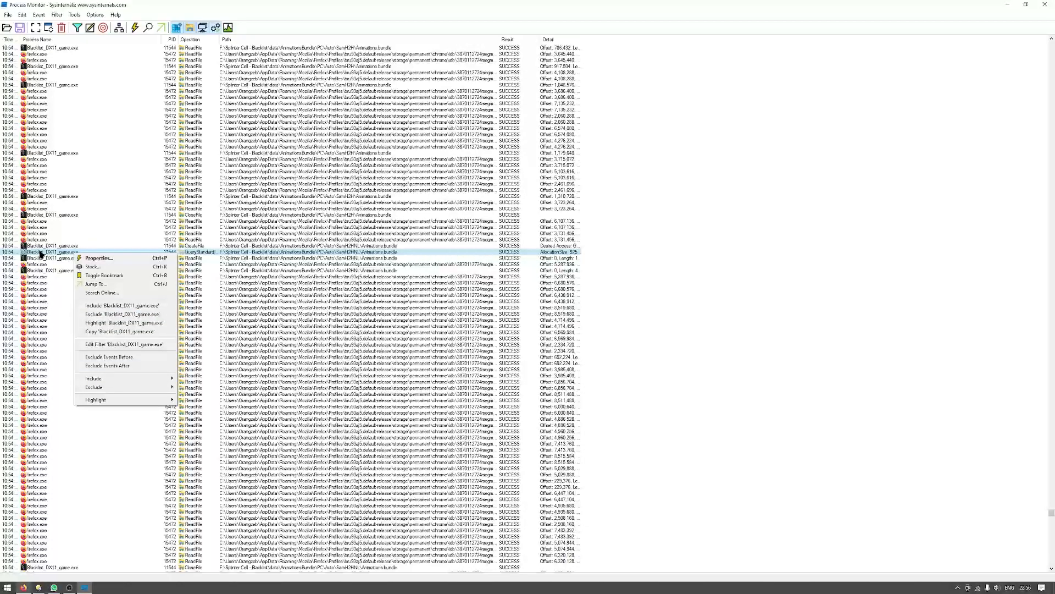
pyautogui.moveTo(151, 338)
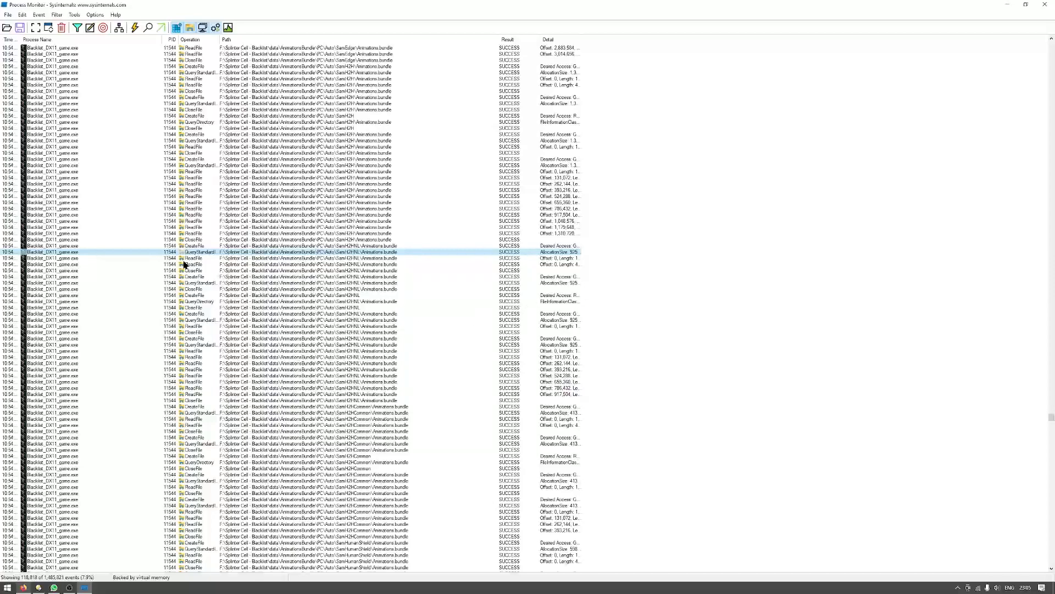
pyautogui.scroll(-3)
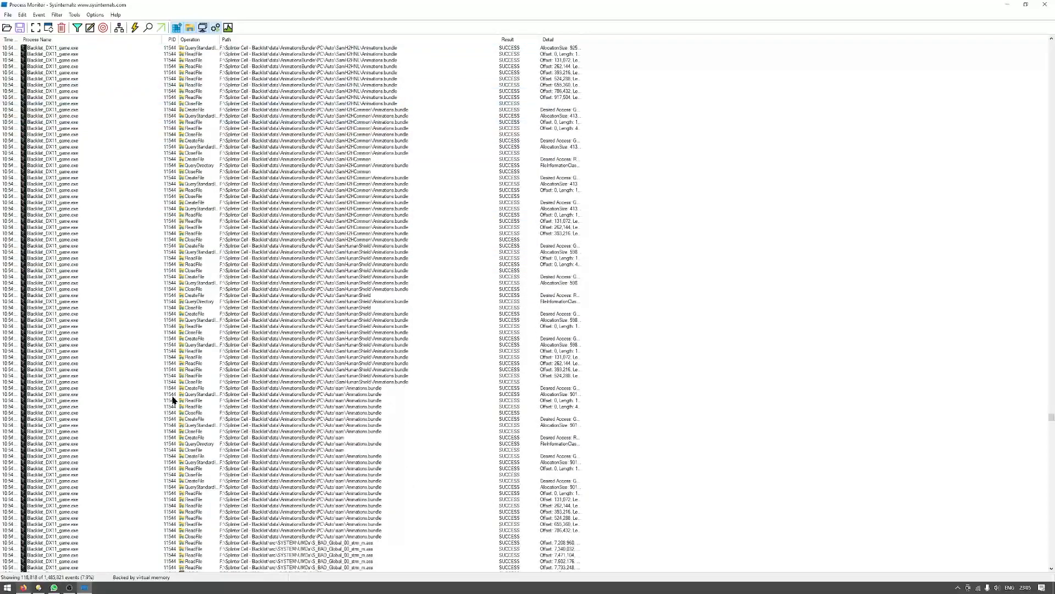
pyautogui.scroll(-3)
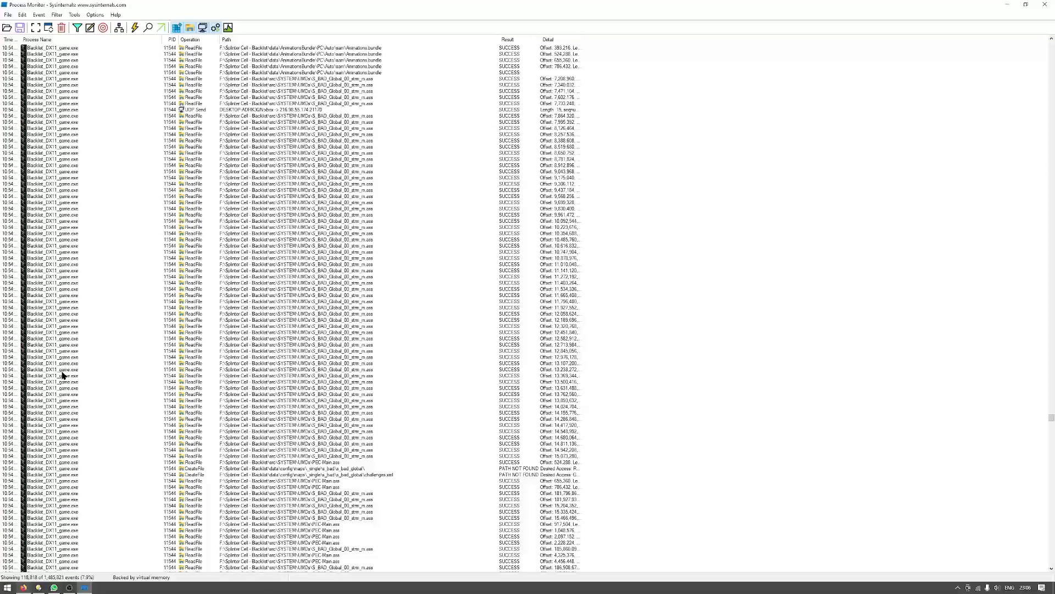
pyautogui.scroll(-3)
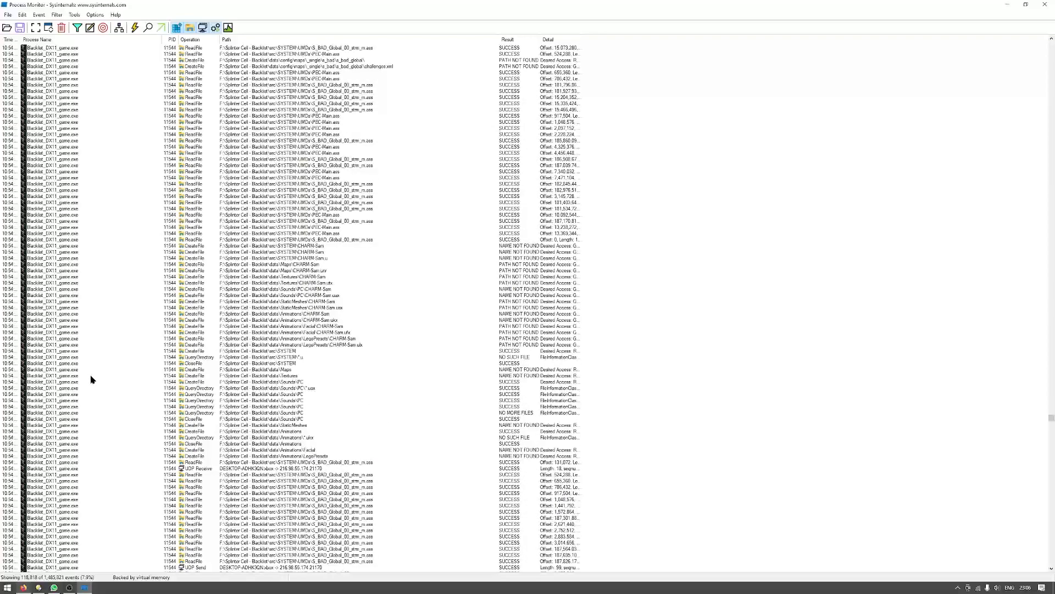
pyautogui.scroll(-3)
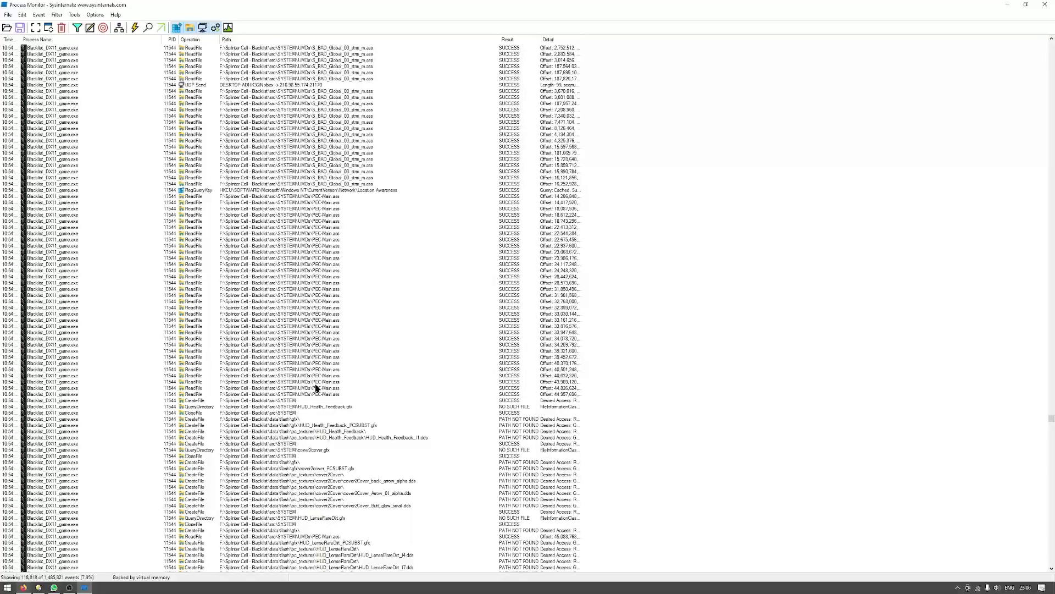
pyautogui.scroll(-3)
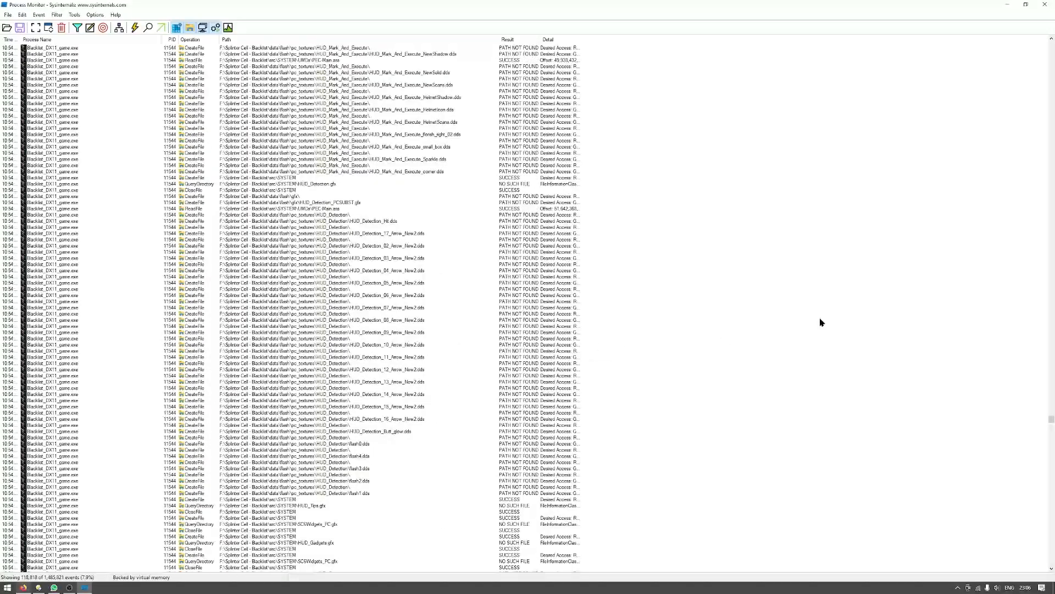
pyautogui.scroll(-3)
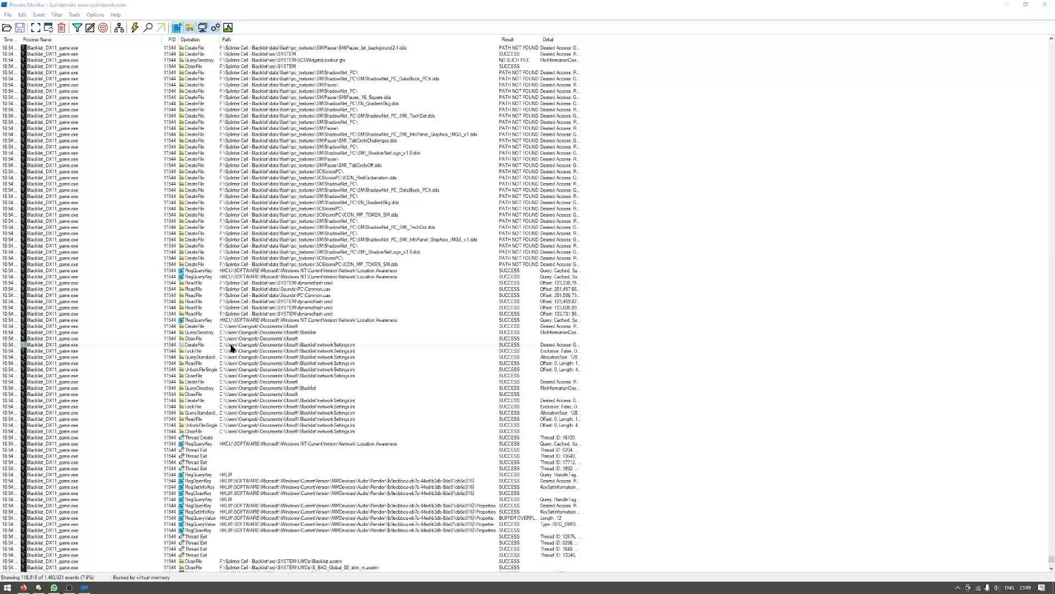
pyautogui.moveTo(225, 354)
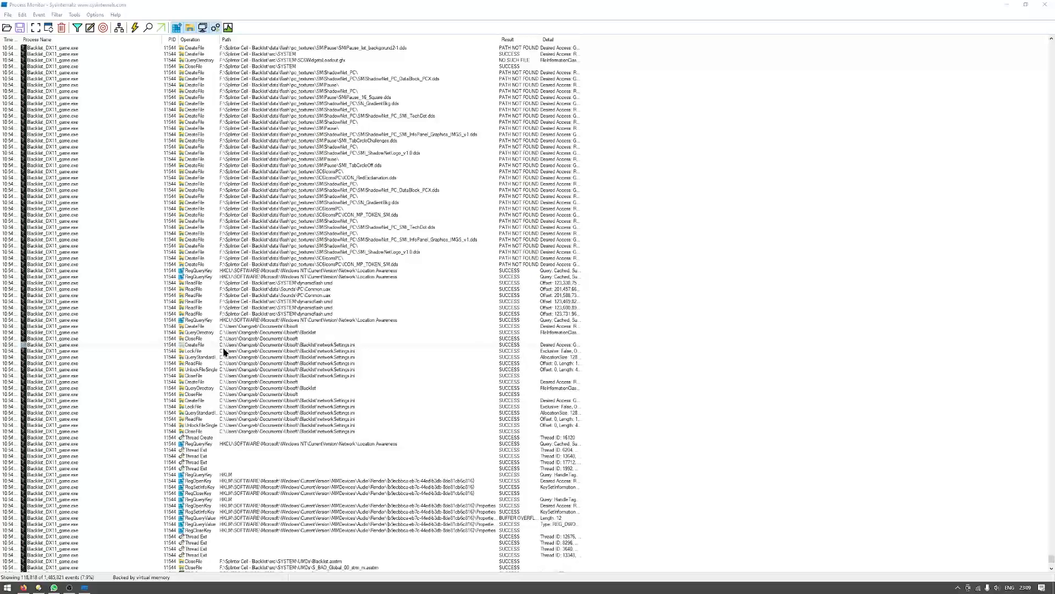
pyautogui.moveTo(248, 351)
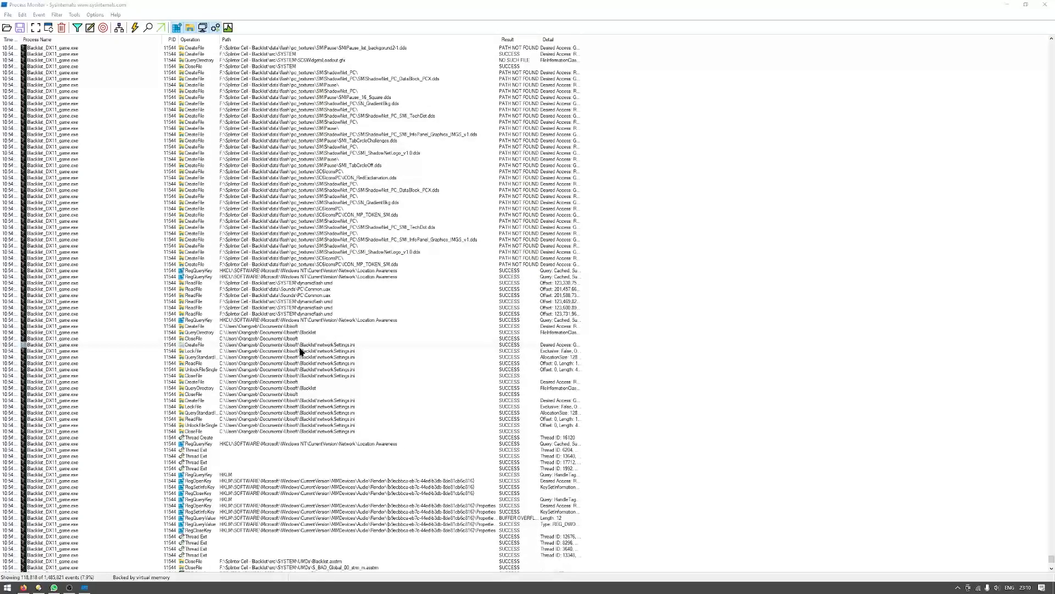
pyautogui.moveTo(312, 336)
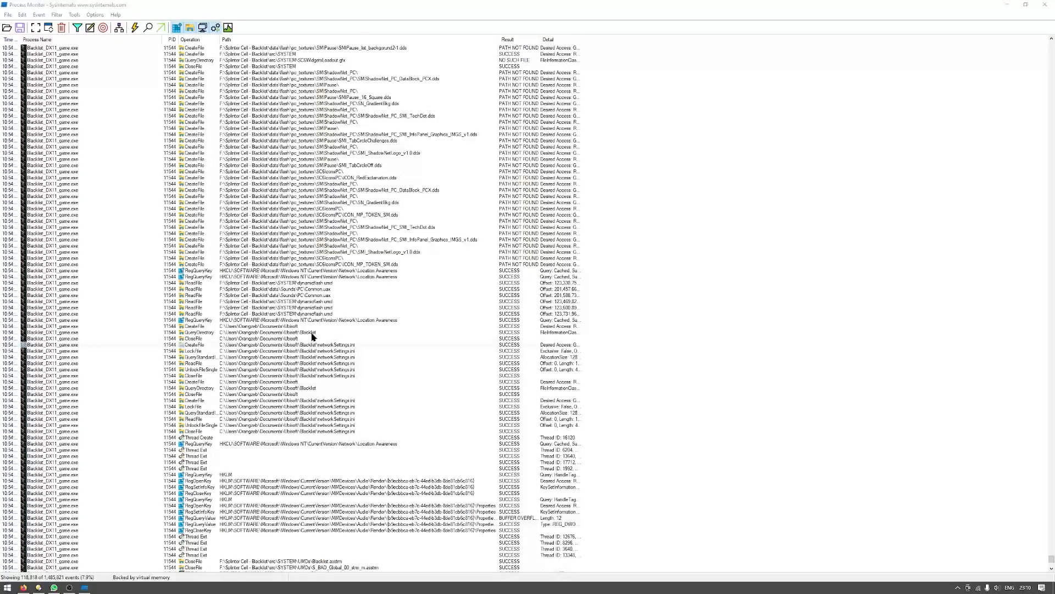
# Right-click the Documents\Ubisoft\Blacklist event to reach its Jump To option.
pyautogui.rightClick(310, 332)
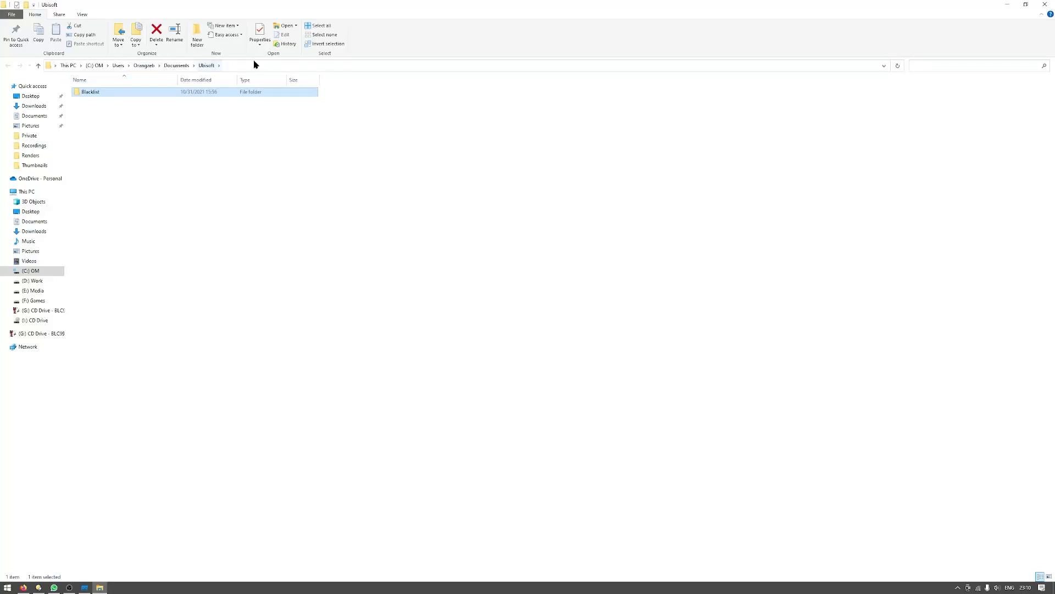
# Navigate into Blacklist\Save\SAMFISHER and select the sc6_save.sav save file.
pyautogui.doubleClick(89, 92)
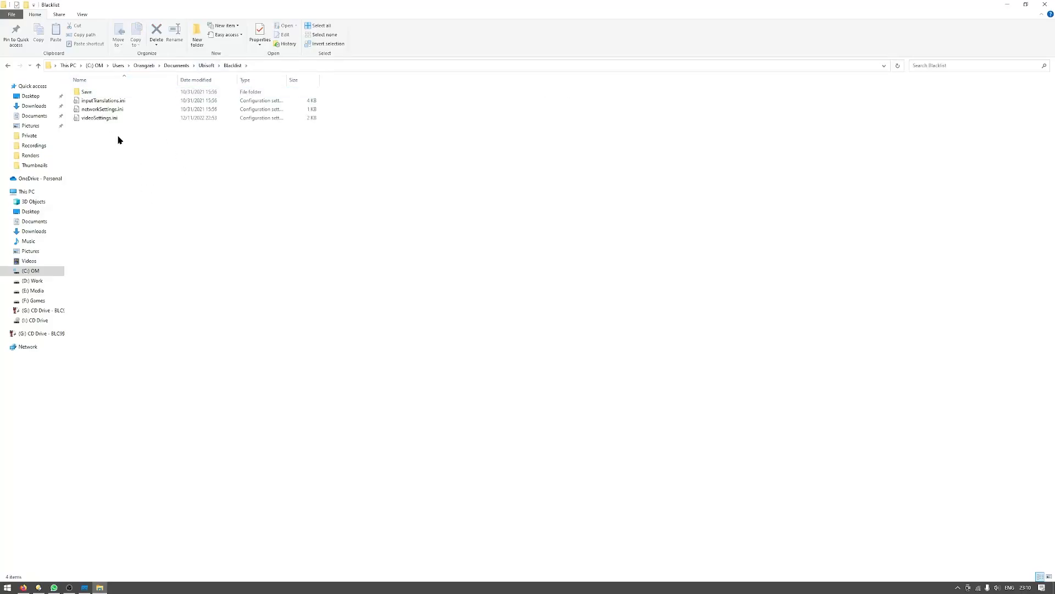
pyautogui.doubleClick(87, 92)
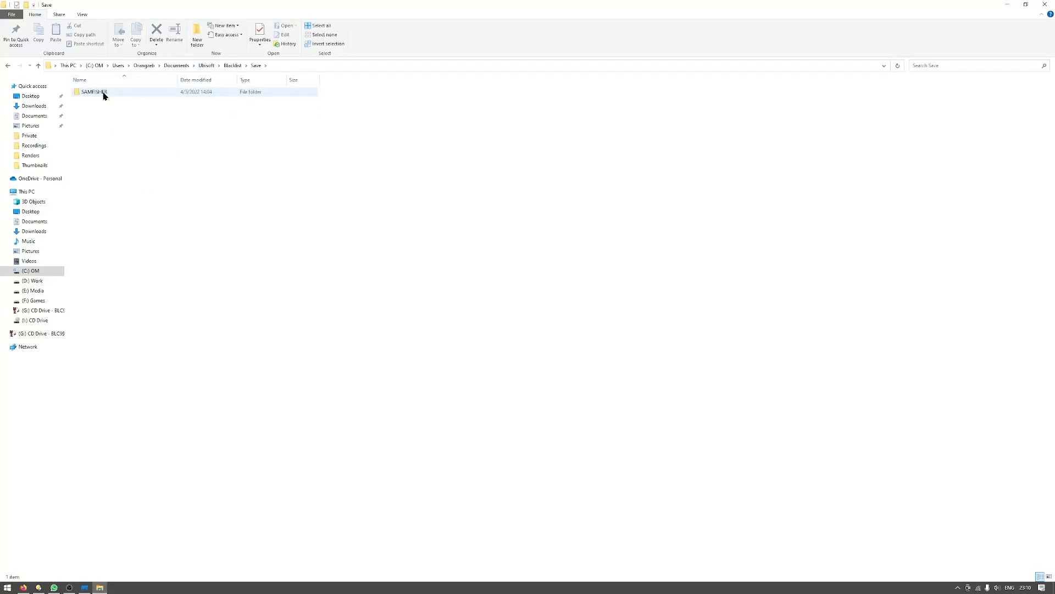
pyautogui.doubleClick(93, 91)
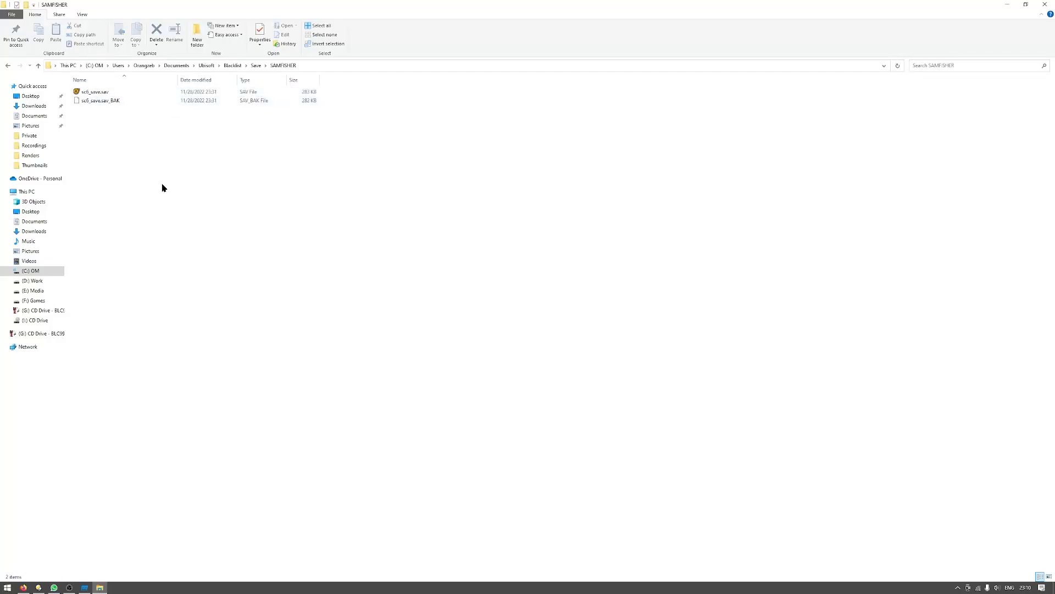
pyautogui.click(99, 100)
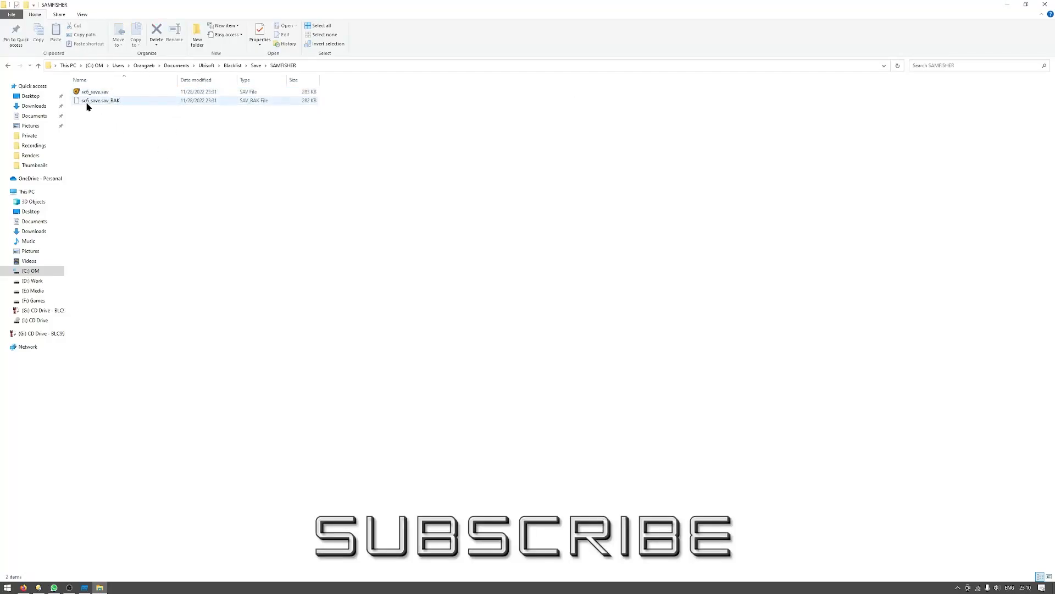
pyautogui.click(94, 92)
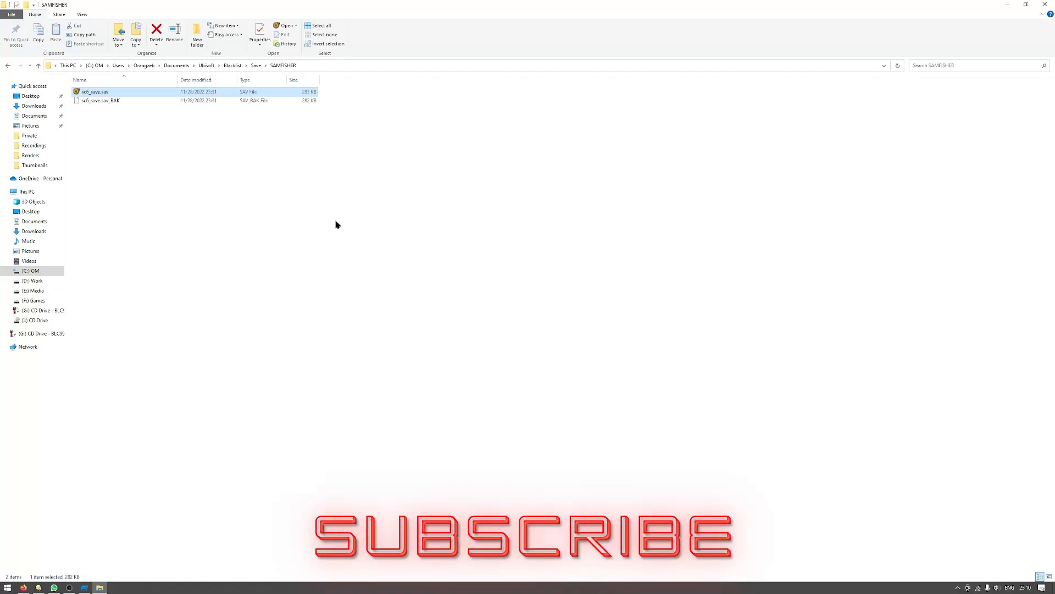
pyautogui.moveTo(422, 272)
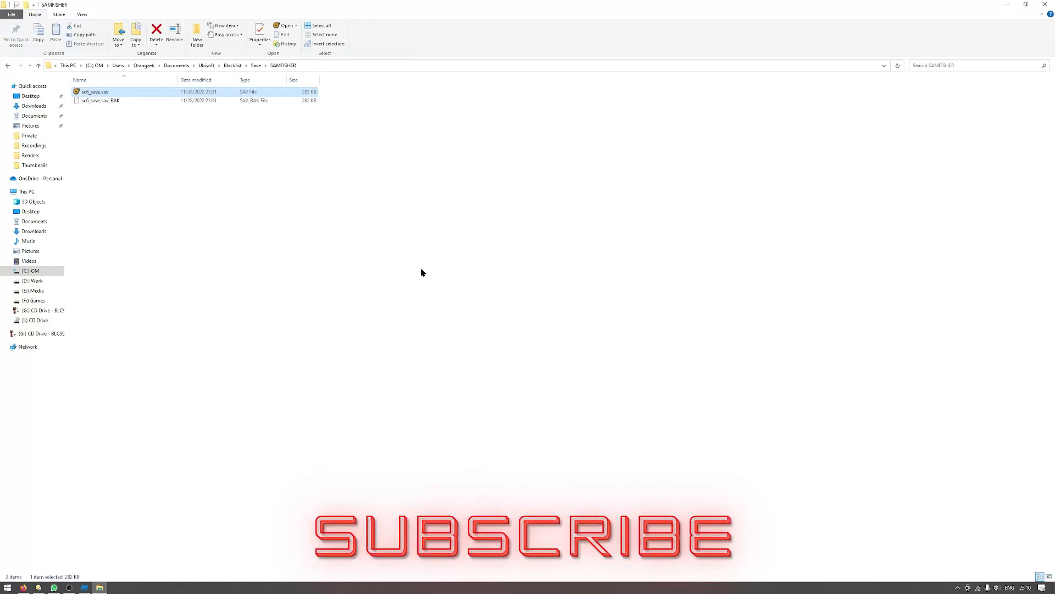